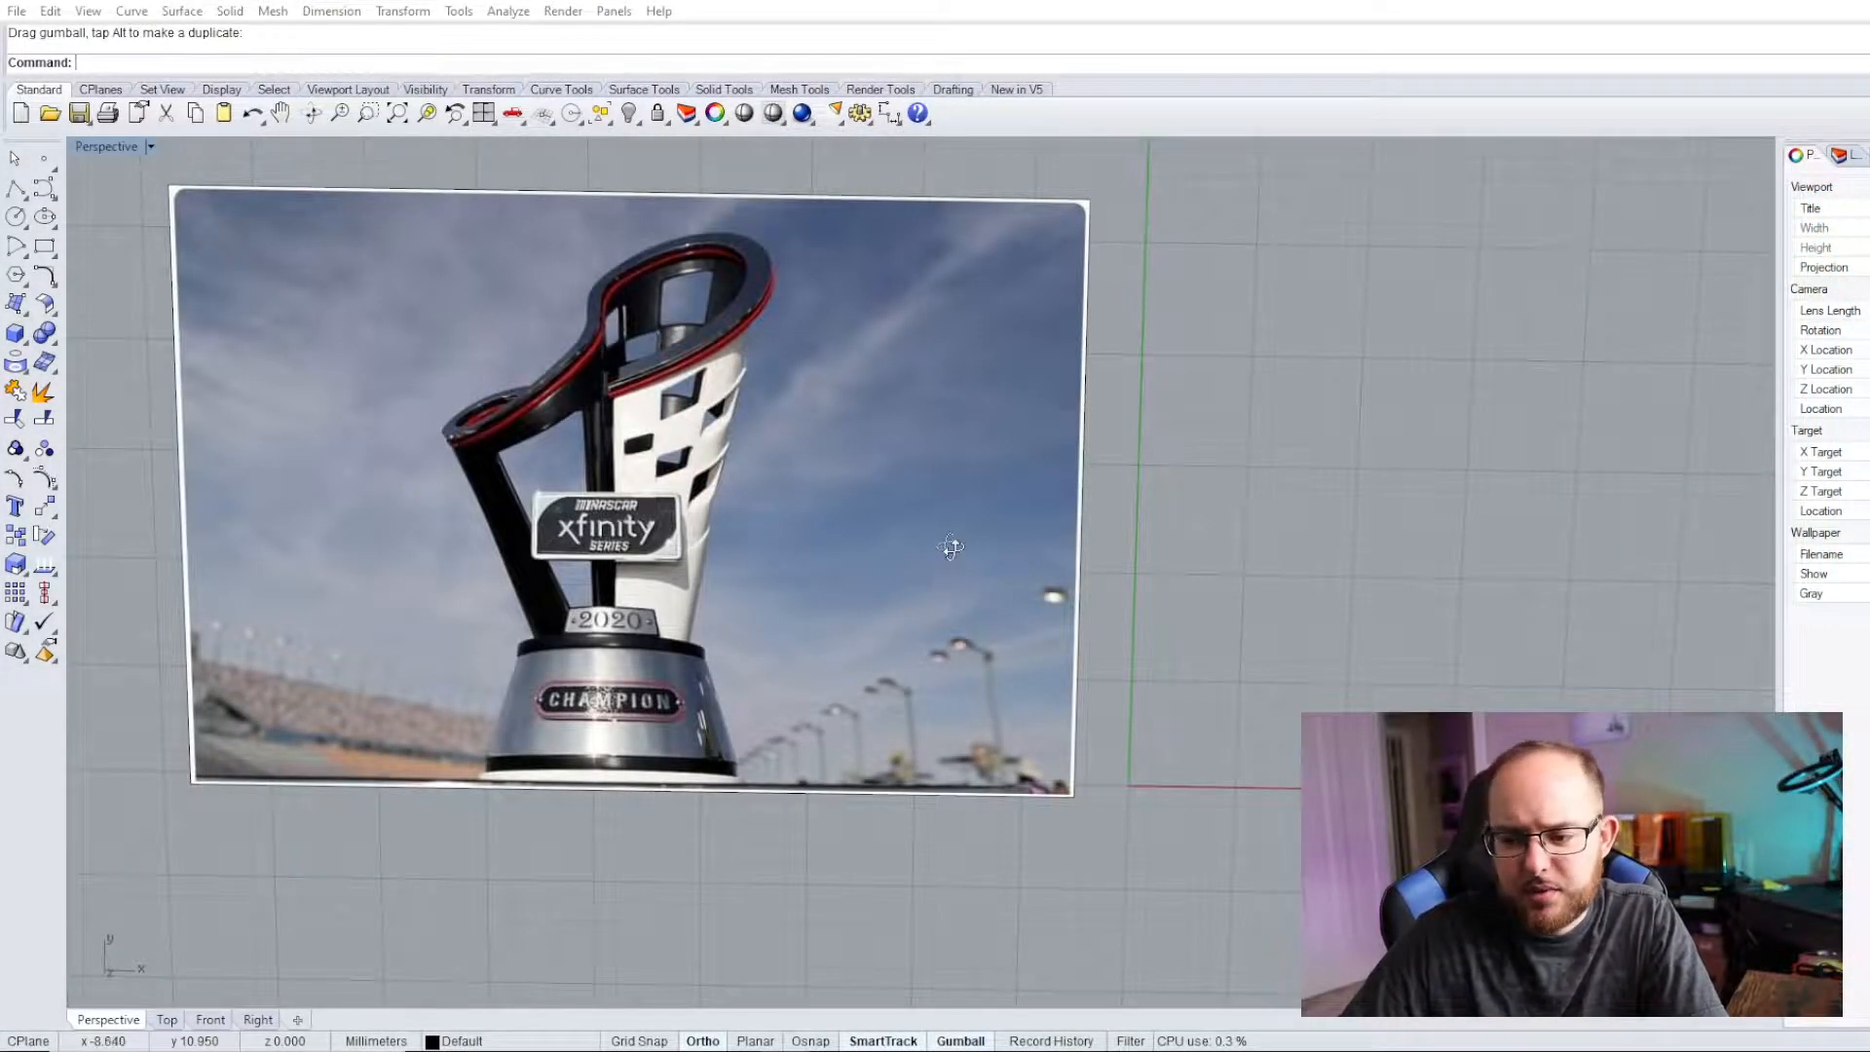
# Scale the trophy reference photo down and drag it to a new spot with the Gumball.
pyautogui.moveTo(951, 550); pyautogui.dragTo(608, 475)
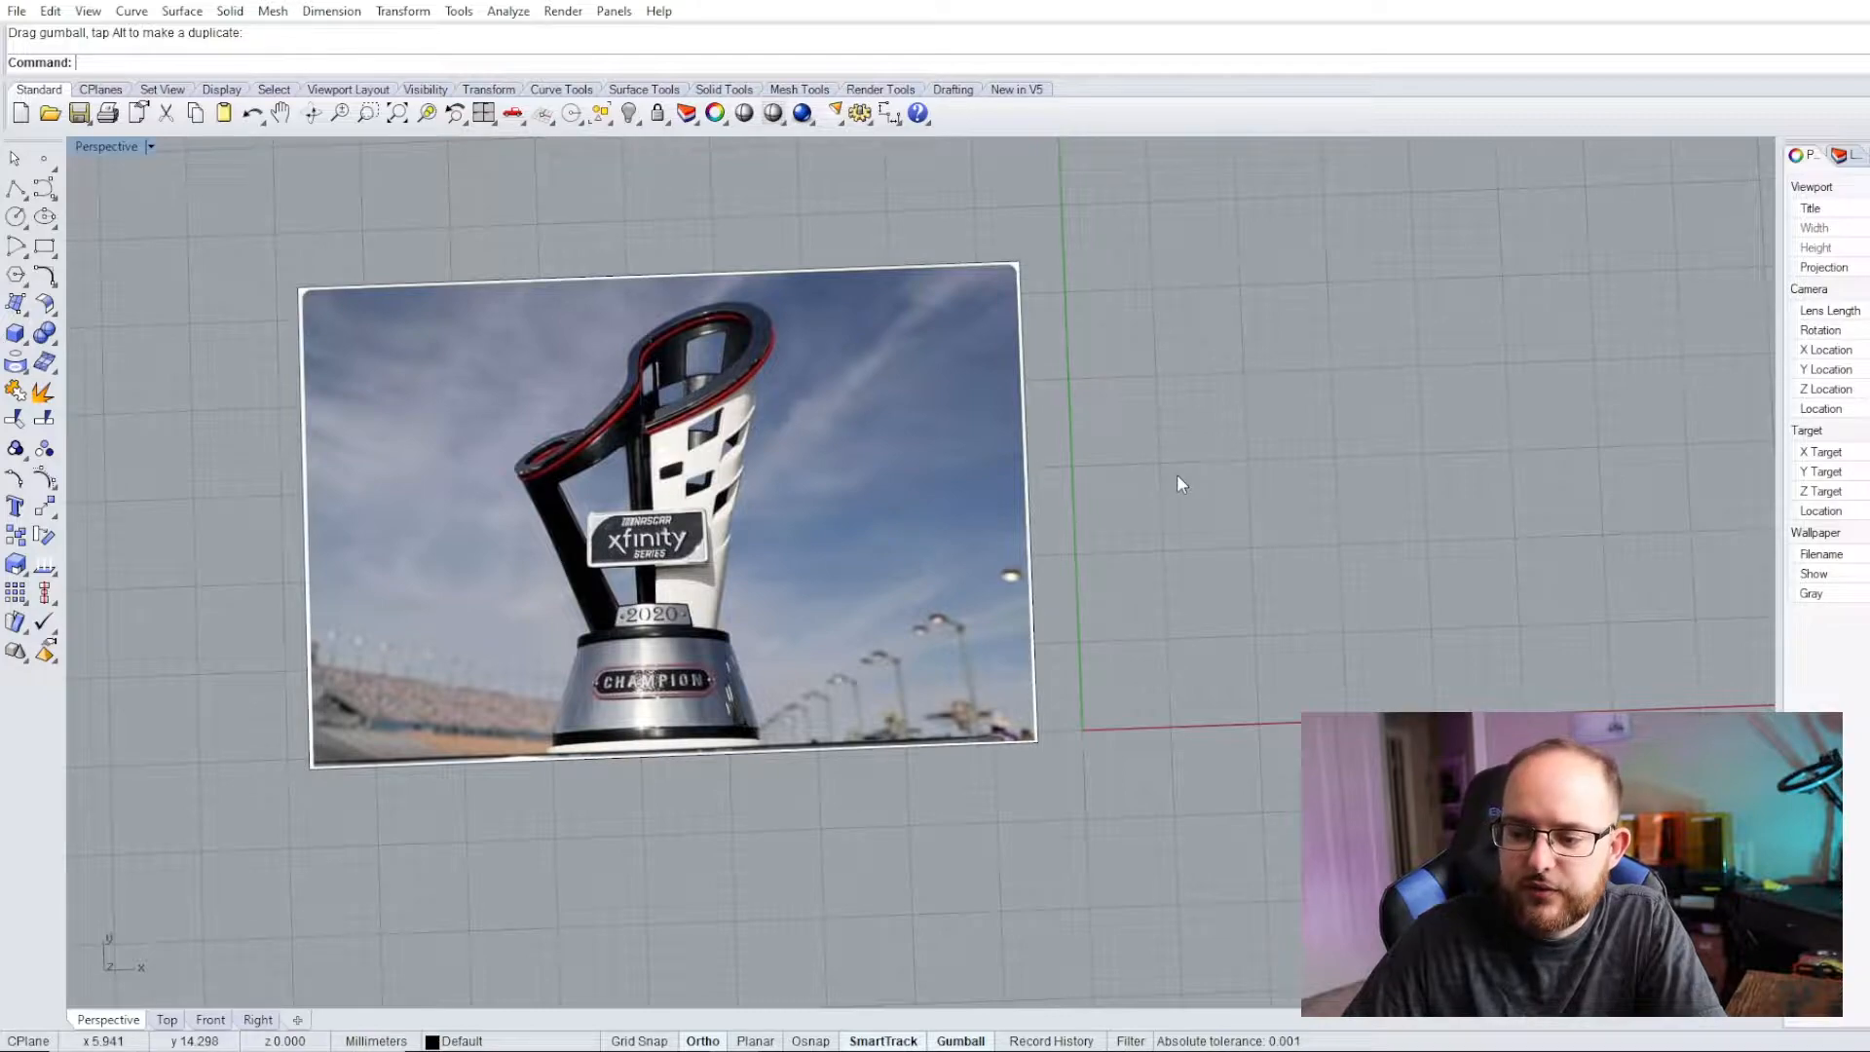
pyautogui.moveTo(908, 503)
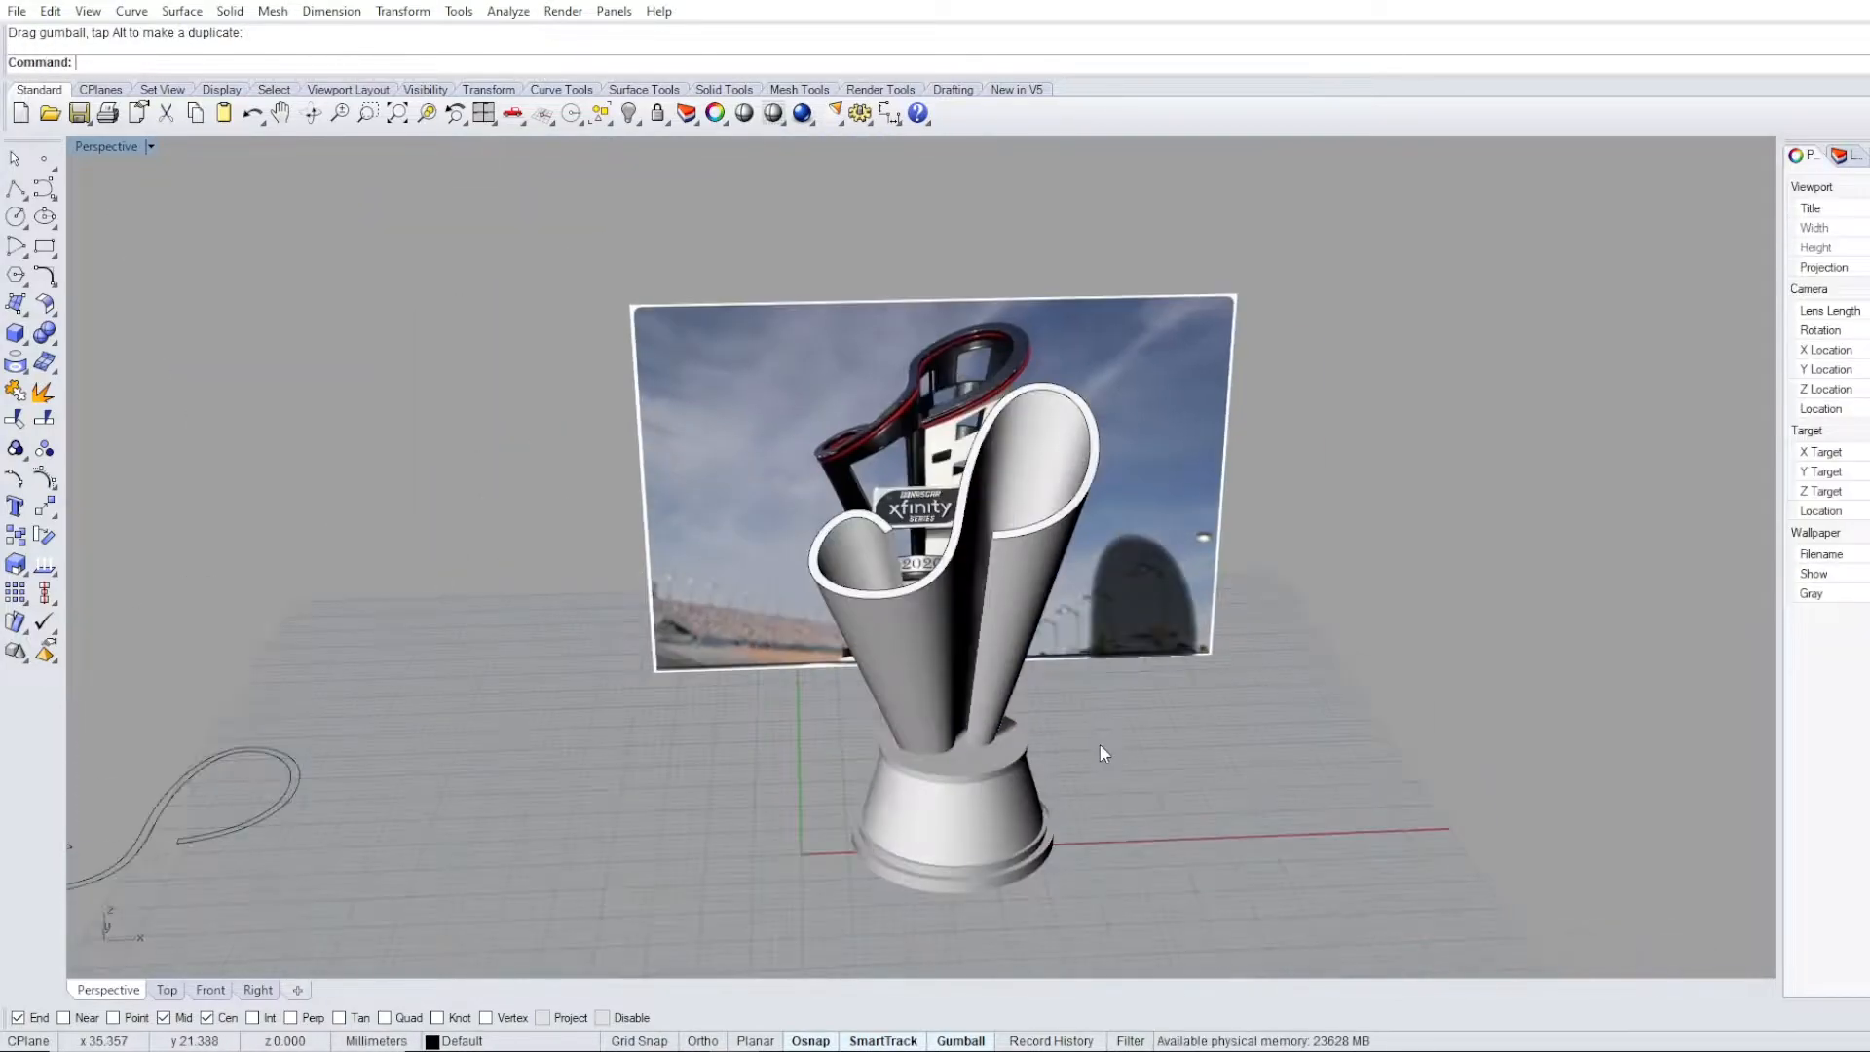
# Run Boolean Union on the selected flag surfaces to merge them into one solid.
pyautogui.click(230, 11)
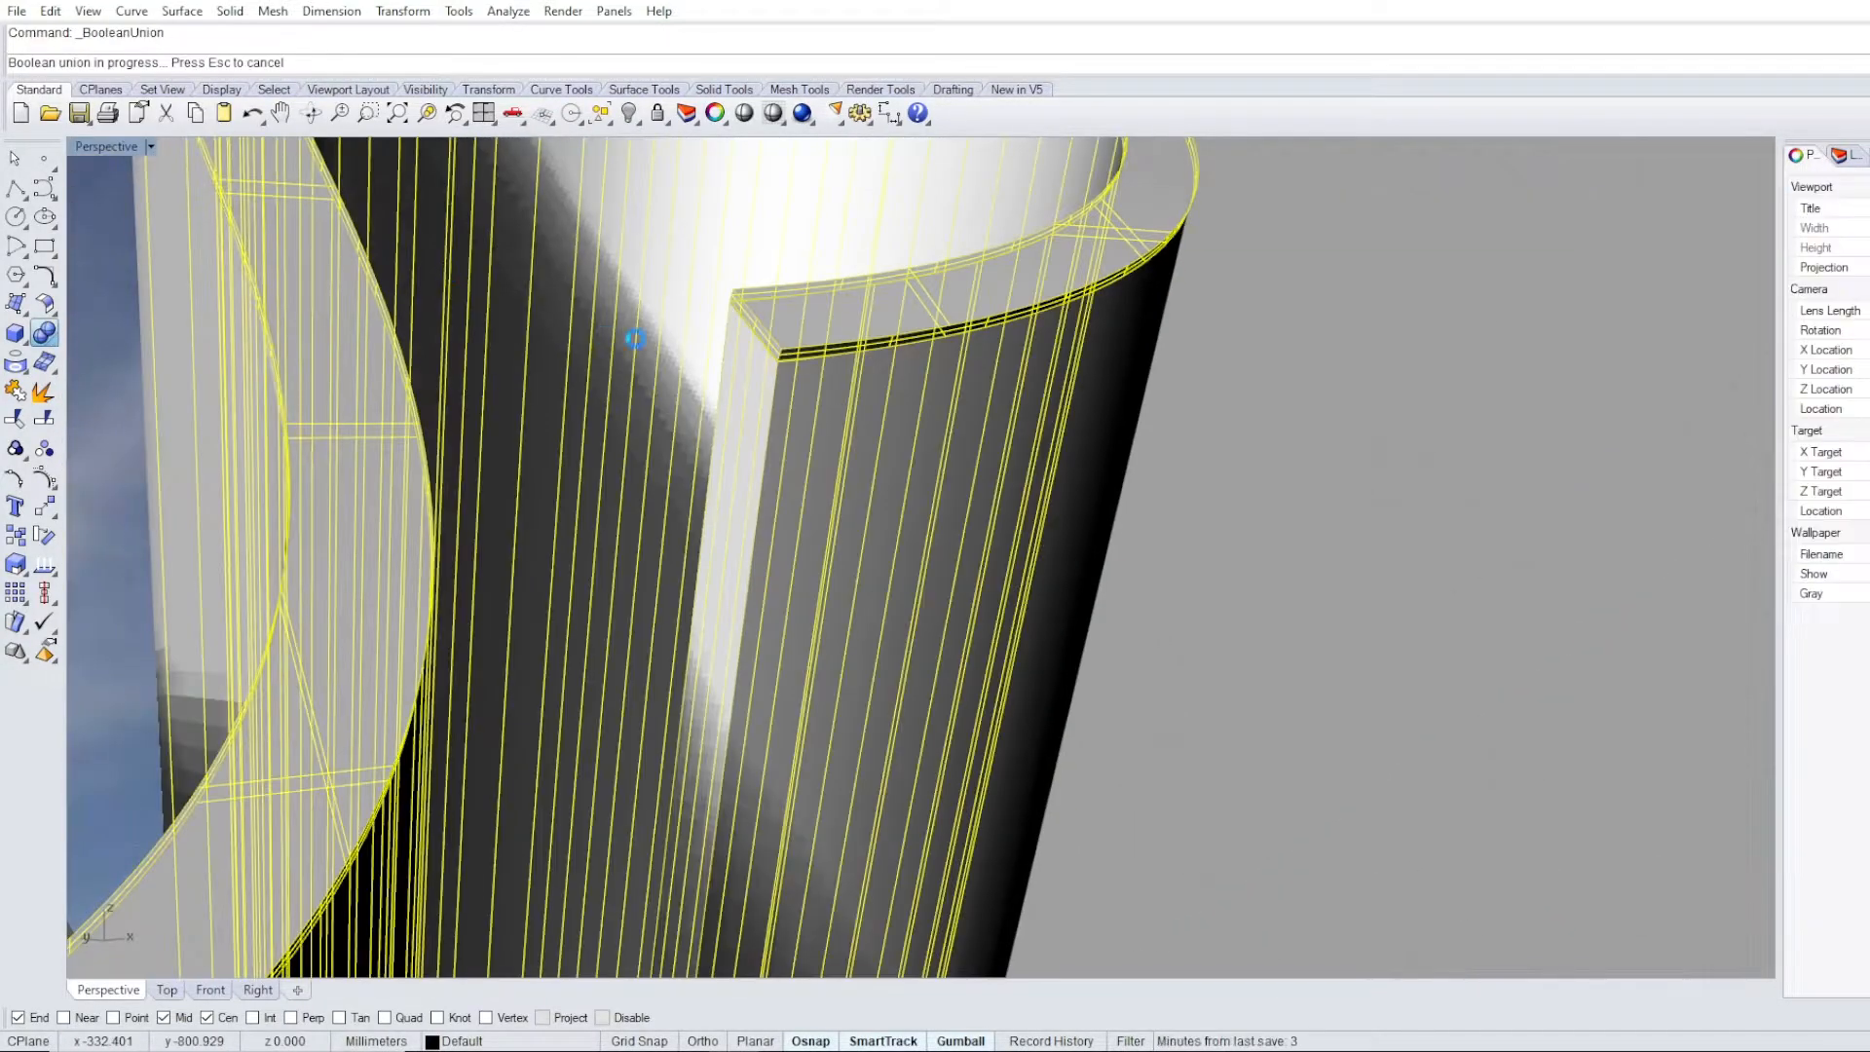
# Undo the last block placement on the flag face.
pyautogui.press('ctrl+z')
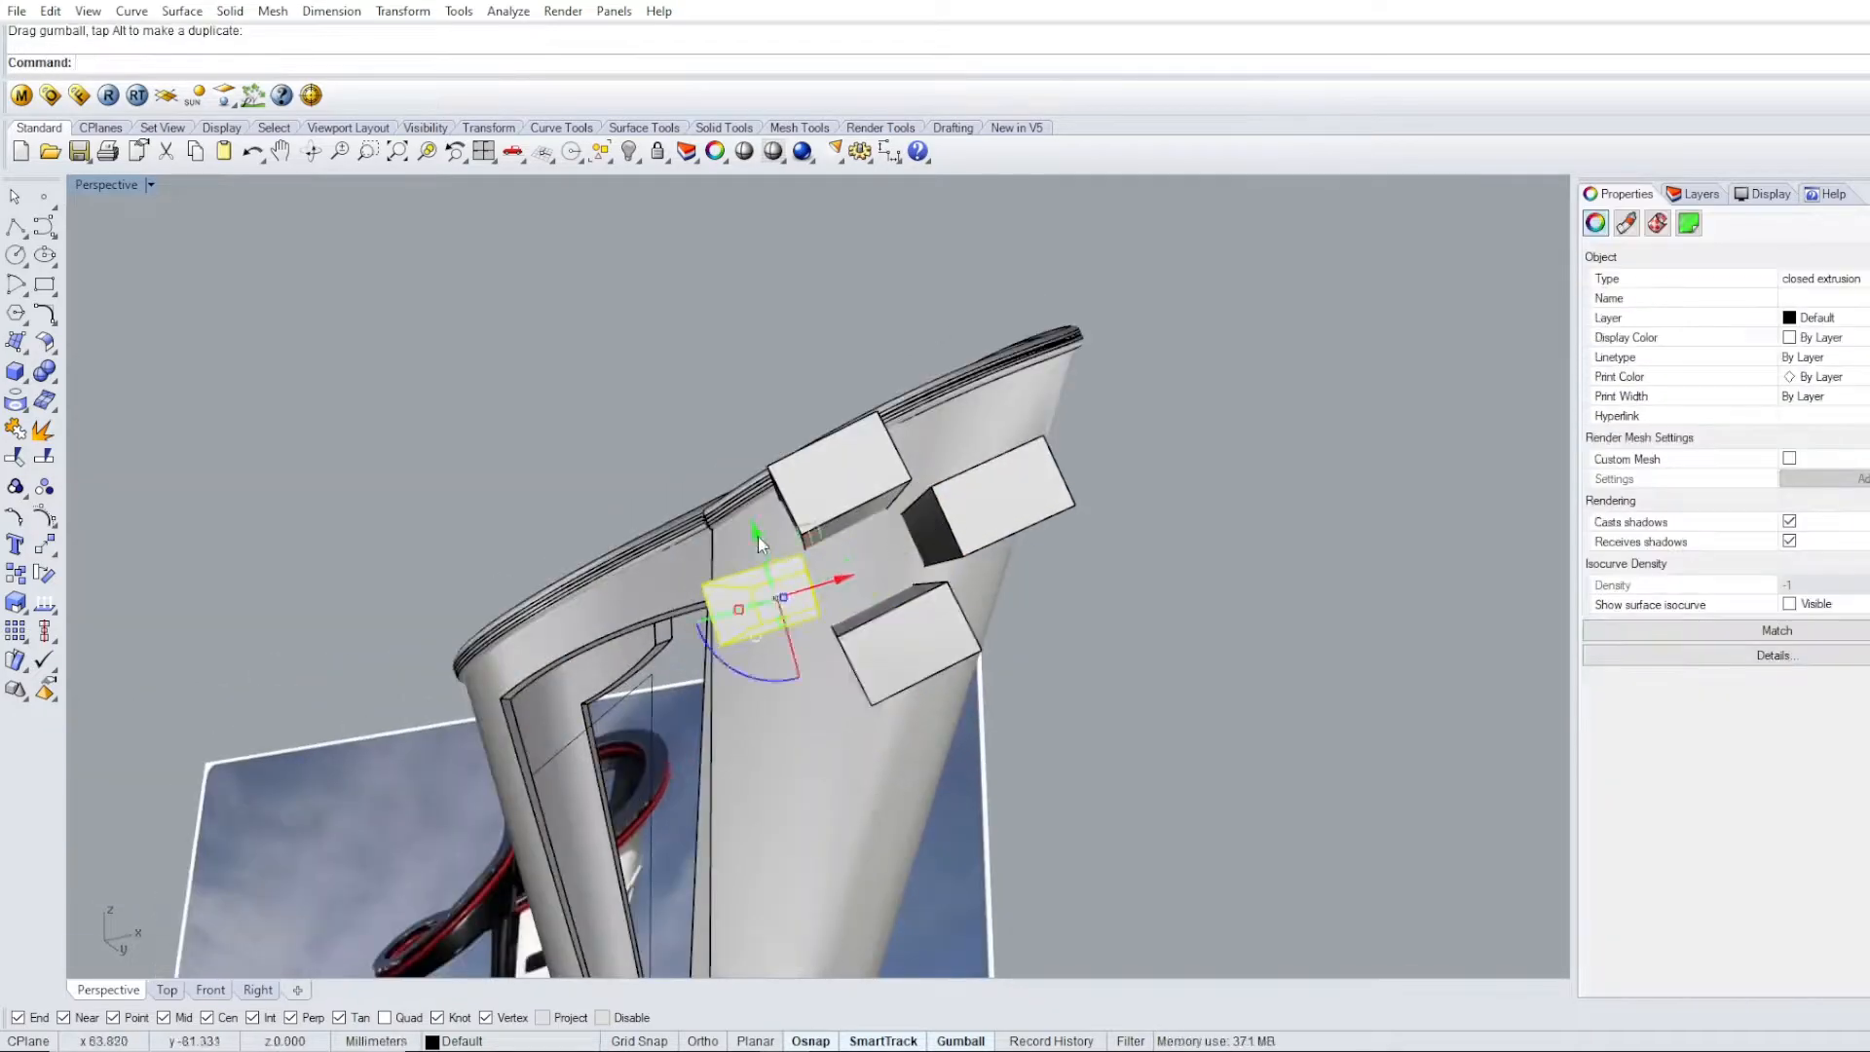
# Drag the rectangular frame in front of the flag stem, deleting the misplaced piece and redragging it.
pyautogui.moveTo(763, 543); pyautogui.dragTo(937, 631)
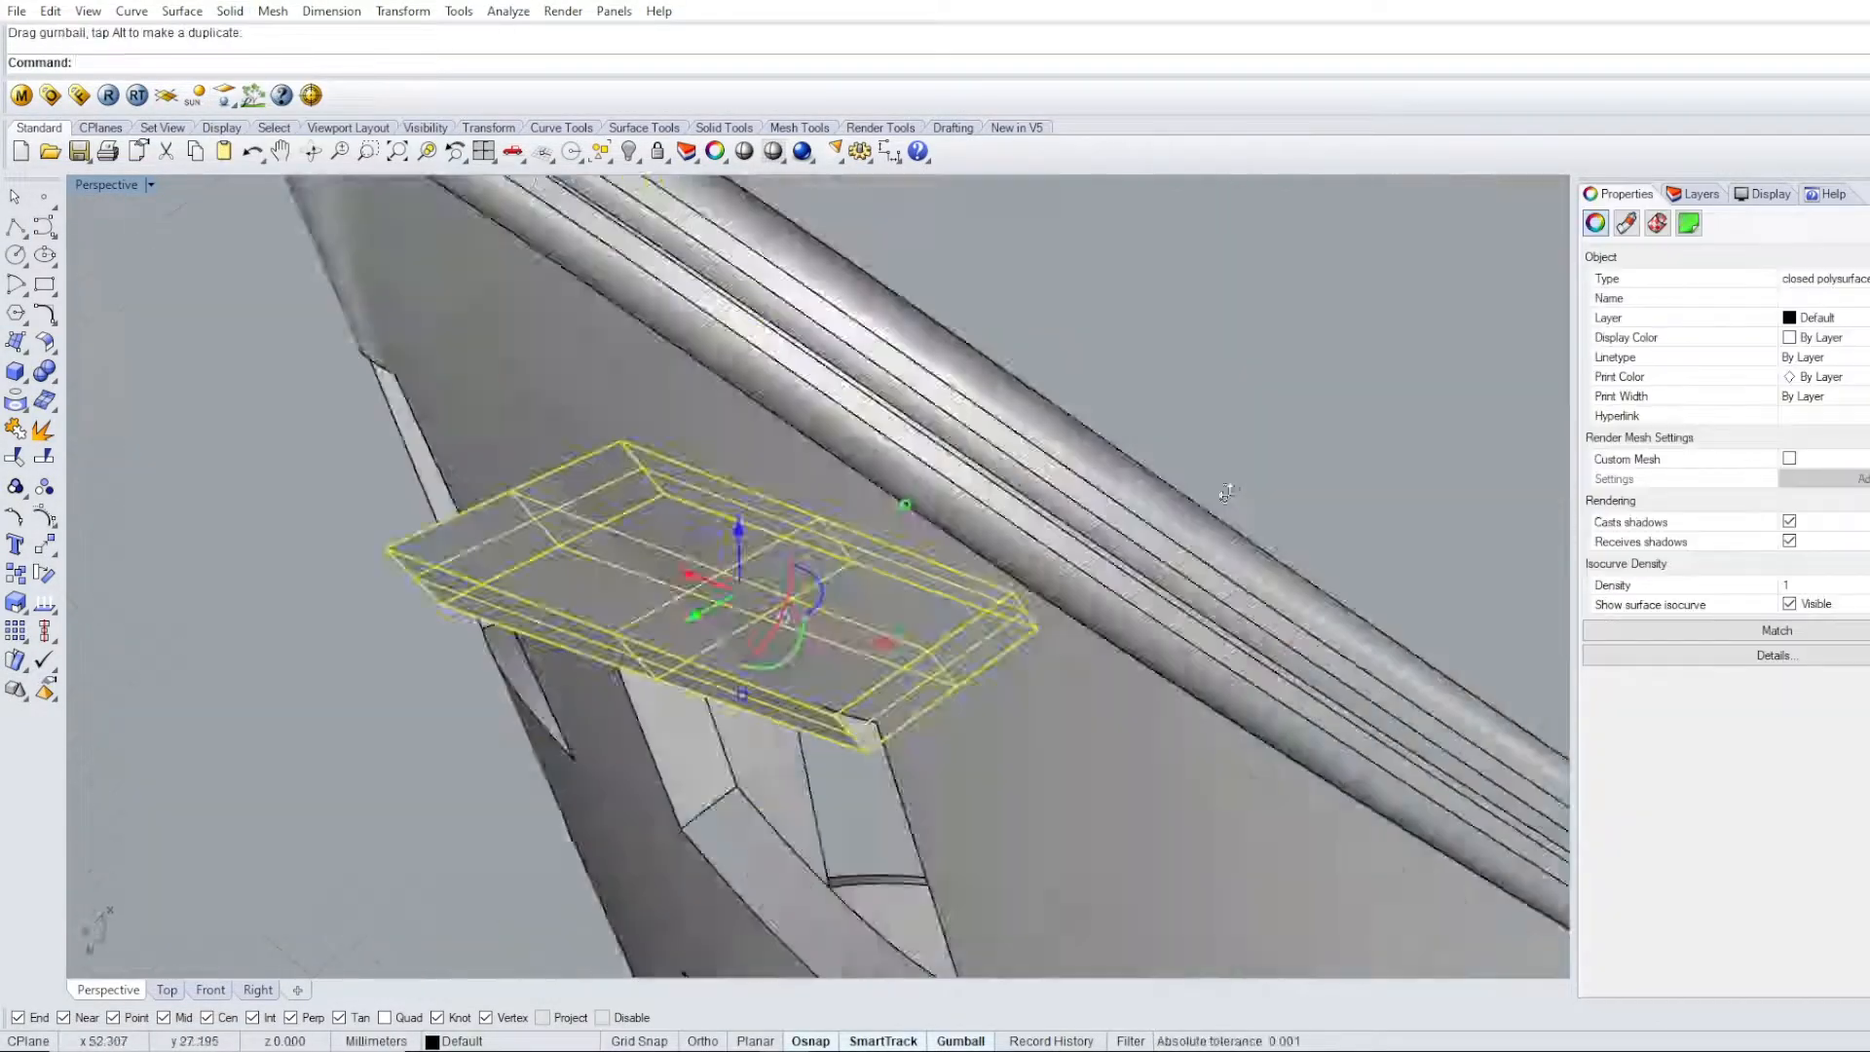
pyautogui.press('Delete')
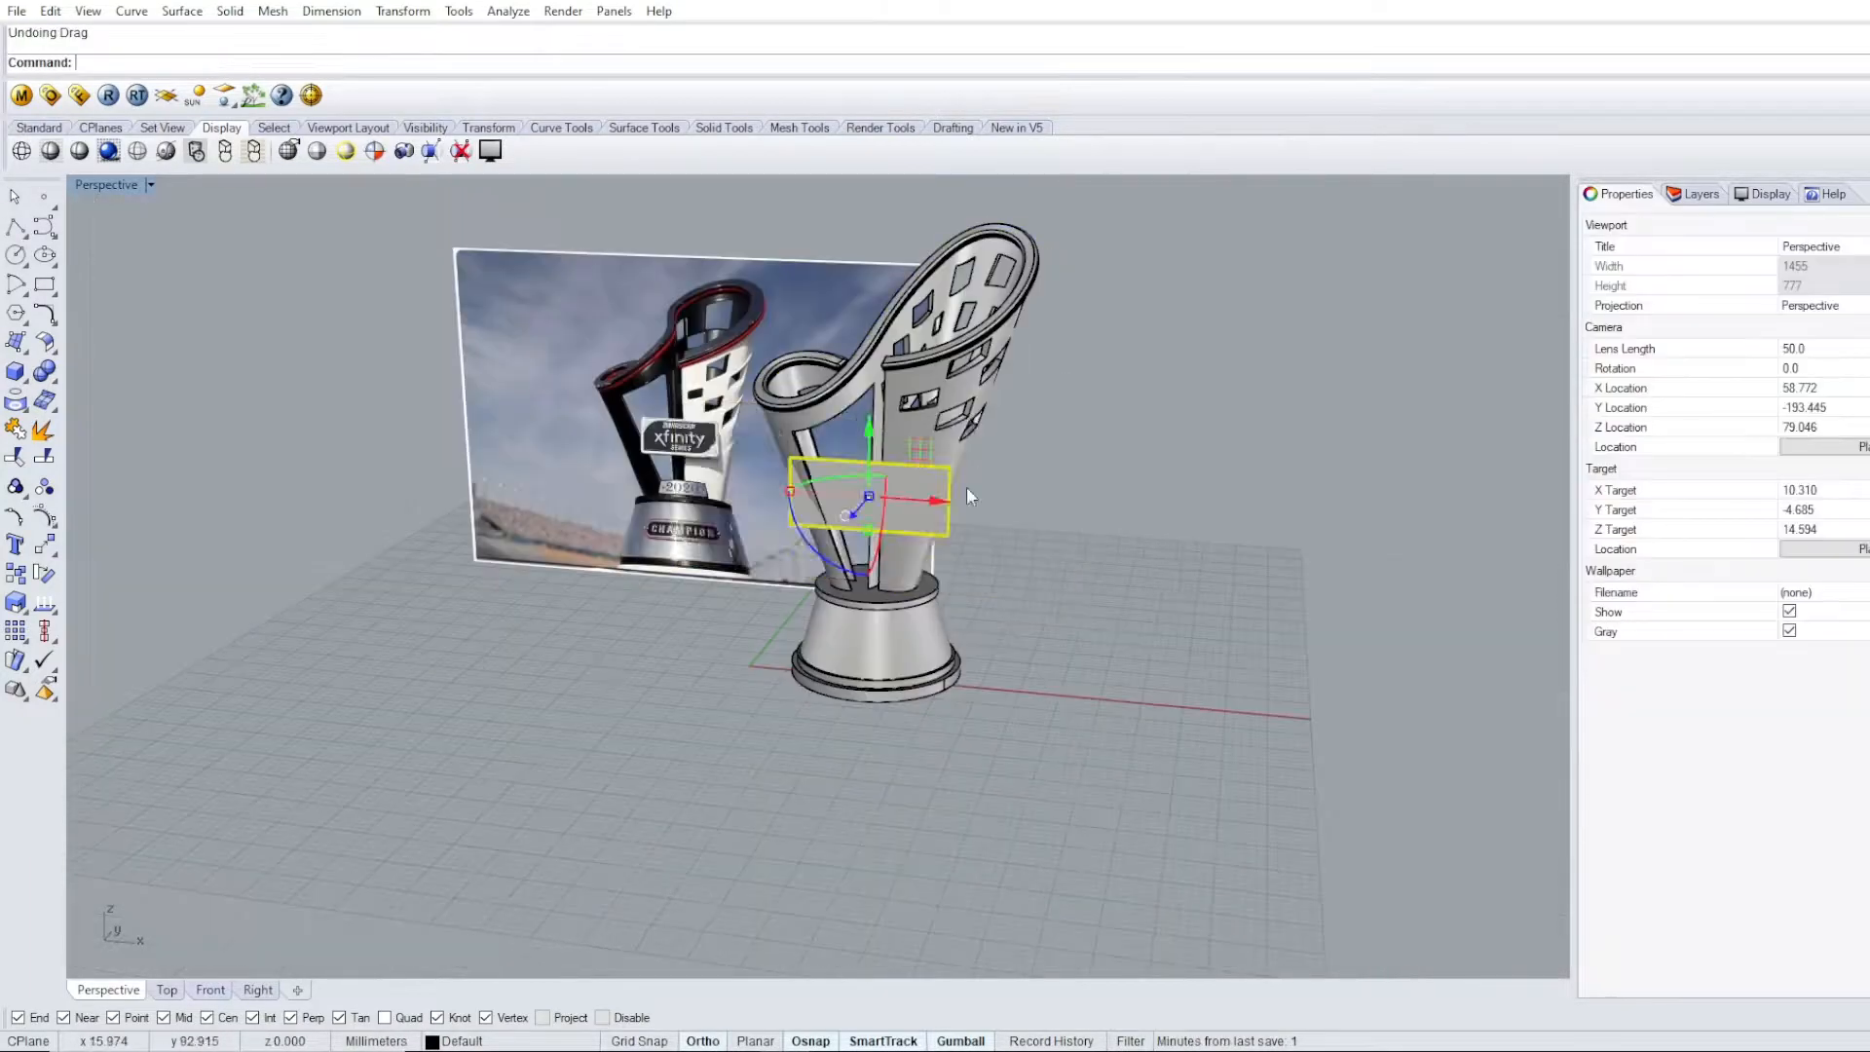
pyautogui.moveTo(966, 497); pyautogui.dragTo(964, 709)
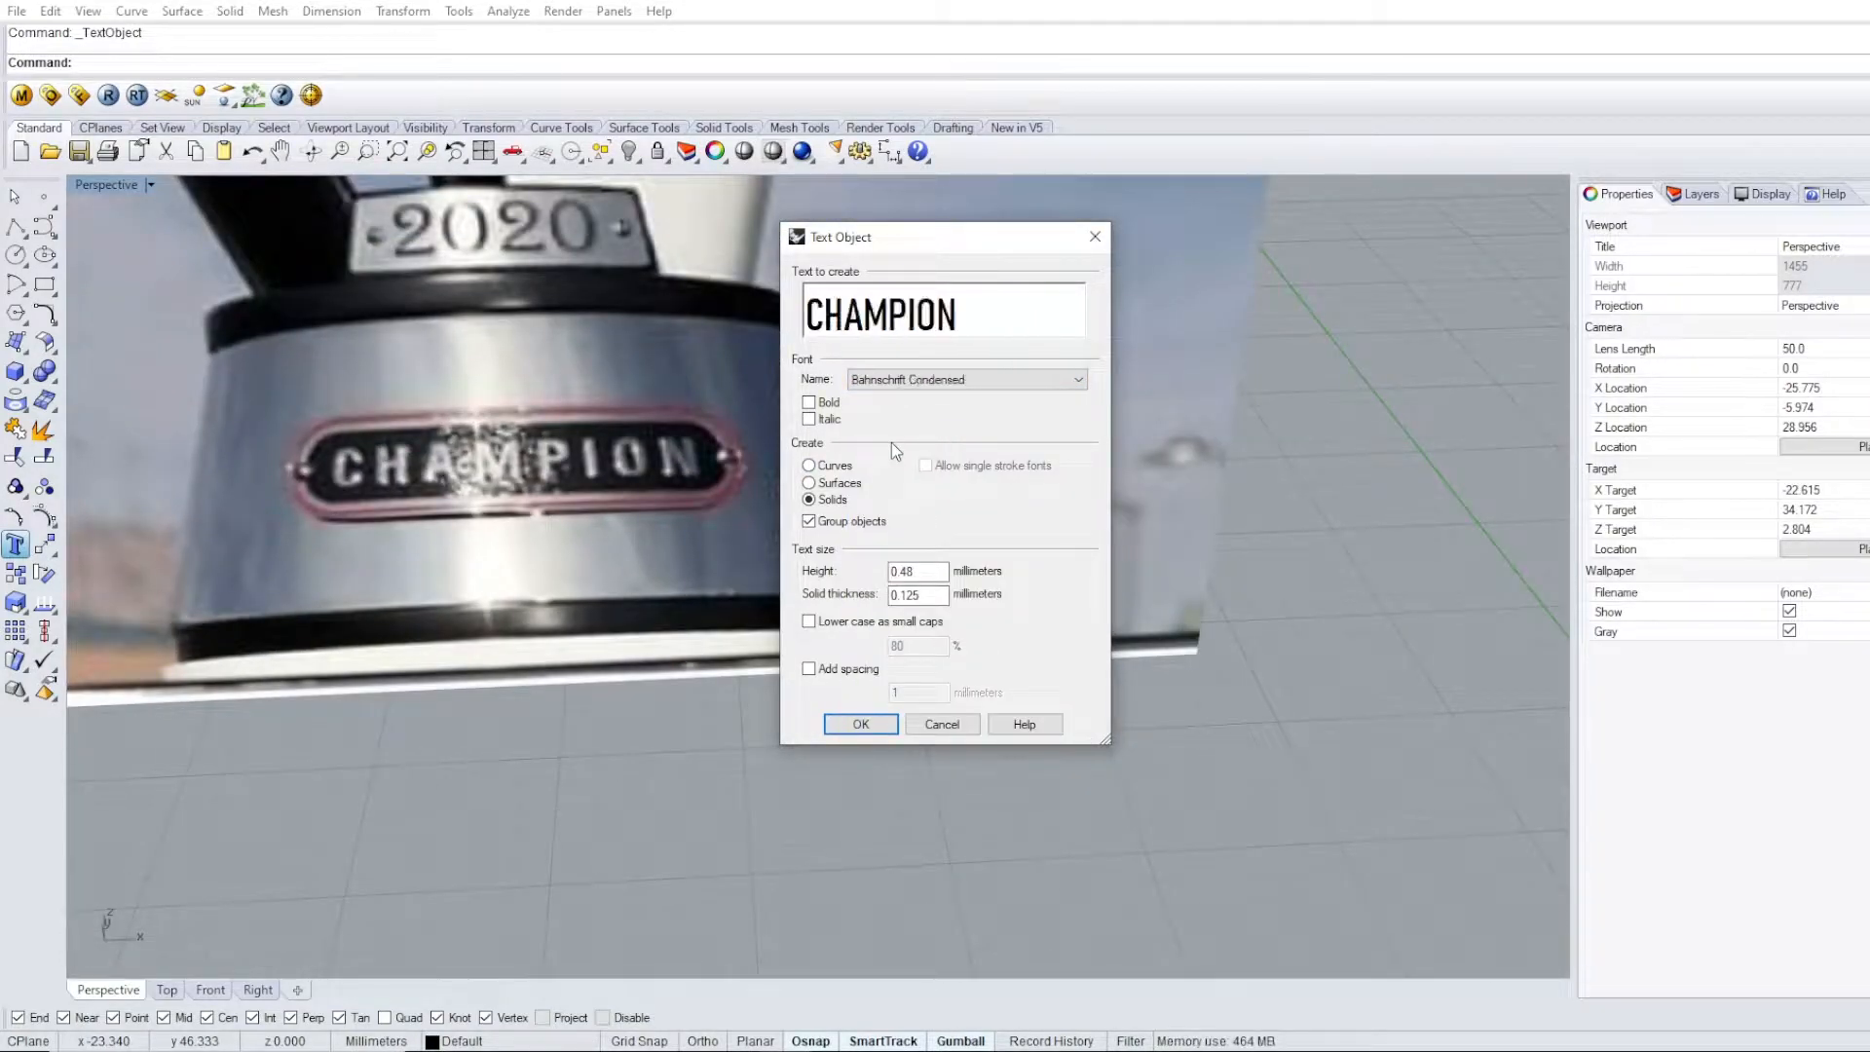
# Confirm the CHAMPION TextObject as Bahnschrift Condensed solids, height 0.48, thickness 0.125.
pyautogui.click(859, 725)
pyautogui.write('GumballRELOCAT')
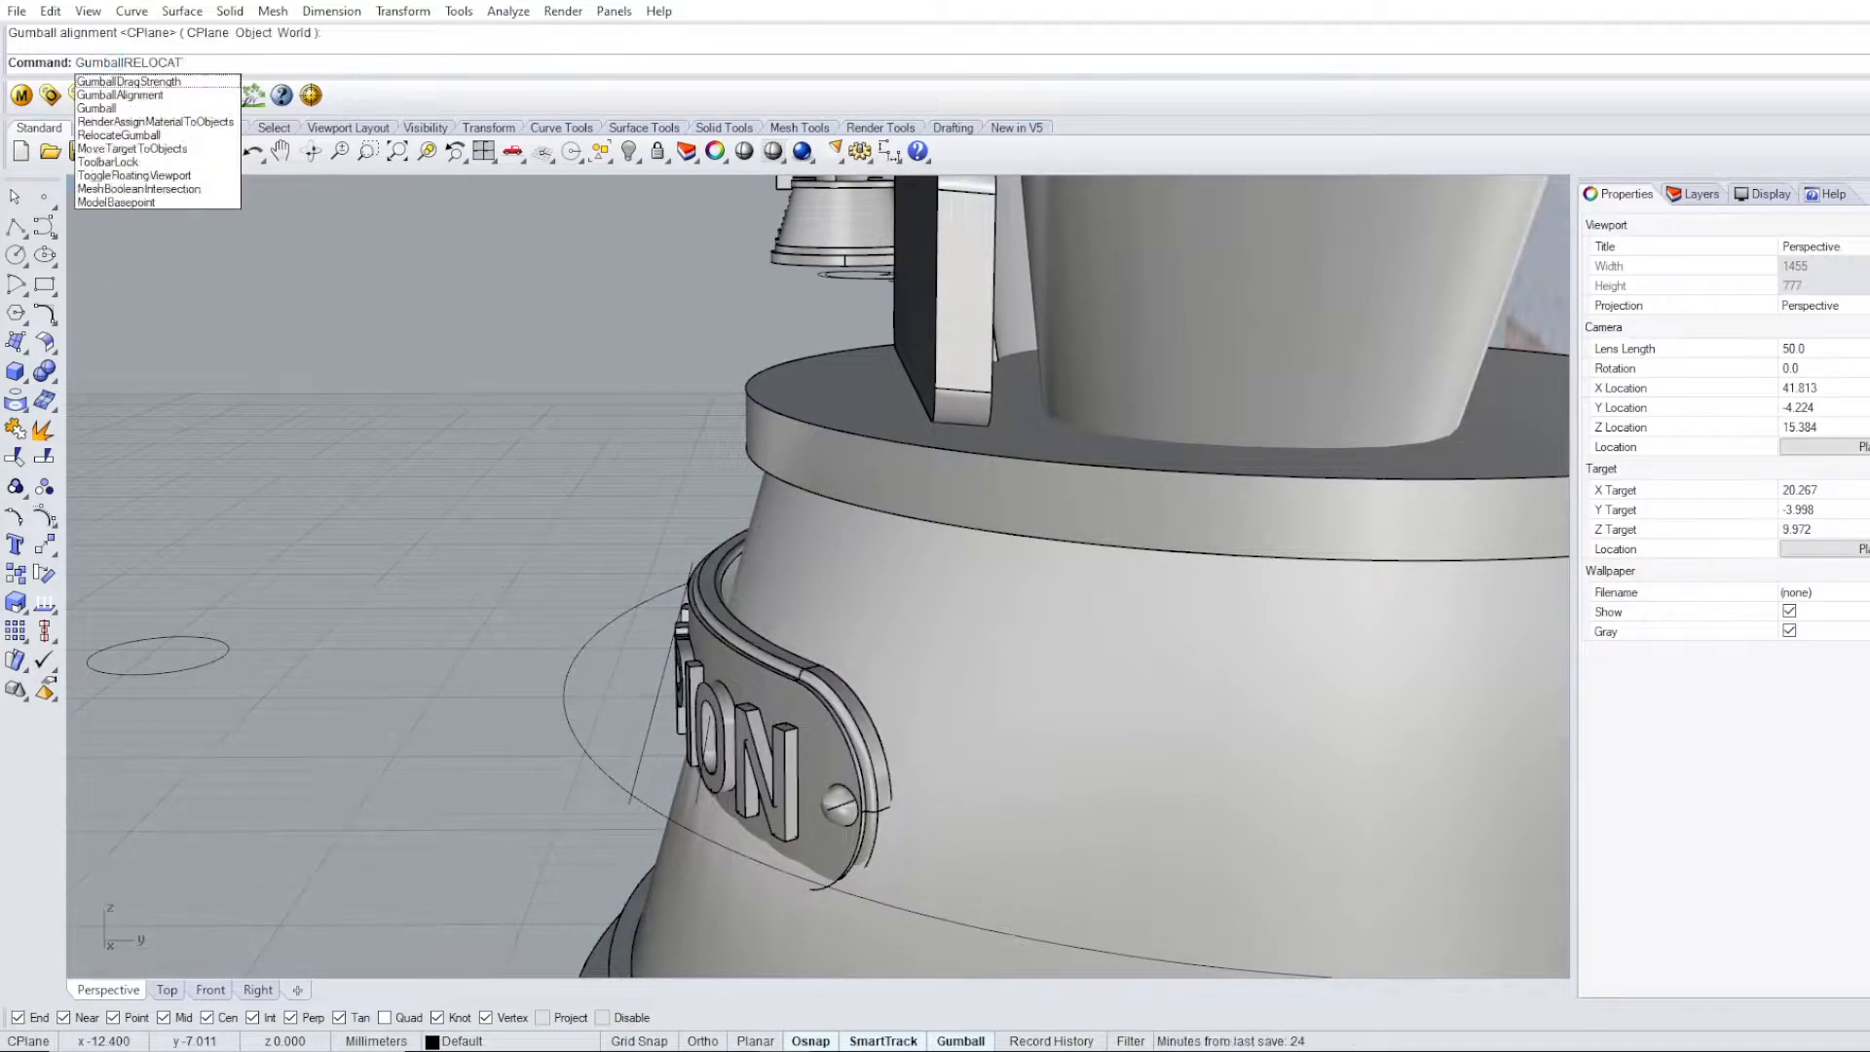
# Start RelocateGumball and select the CHAMPION lettering solids for a new pivot.
pyautogui.click(115, 134)
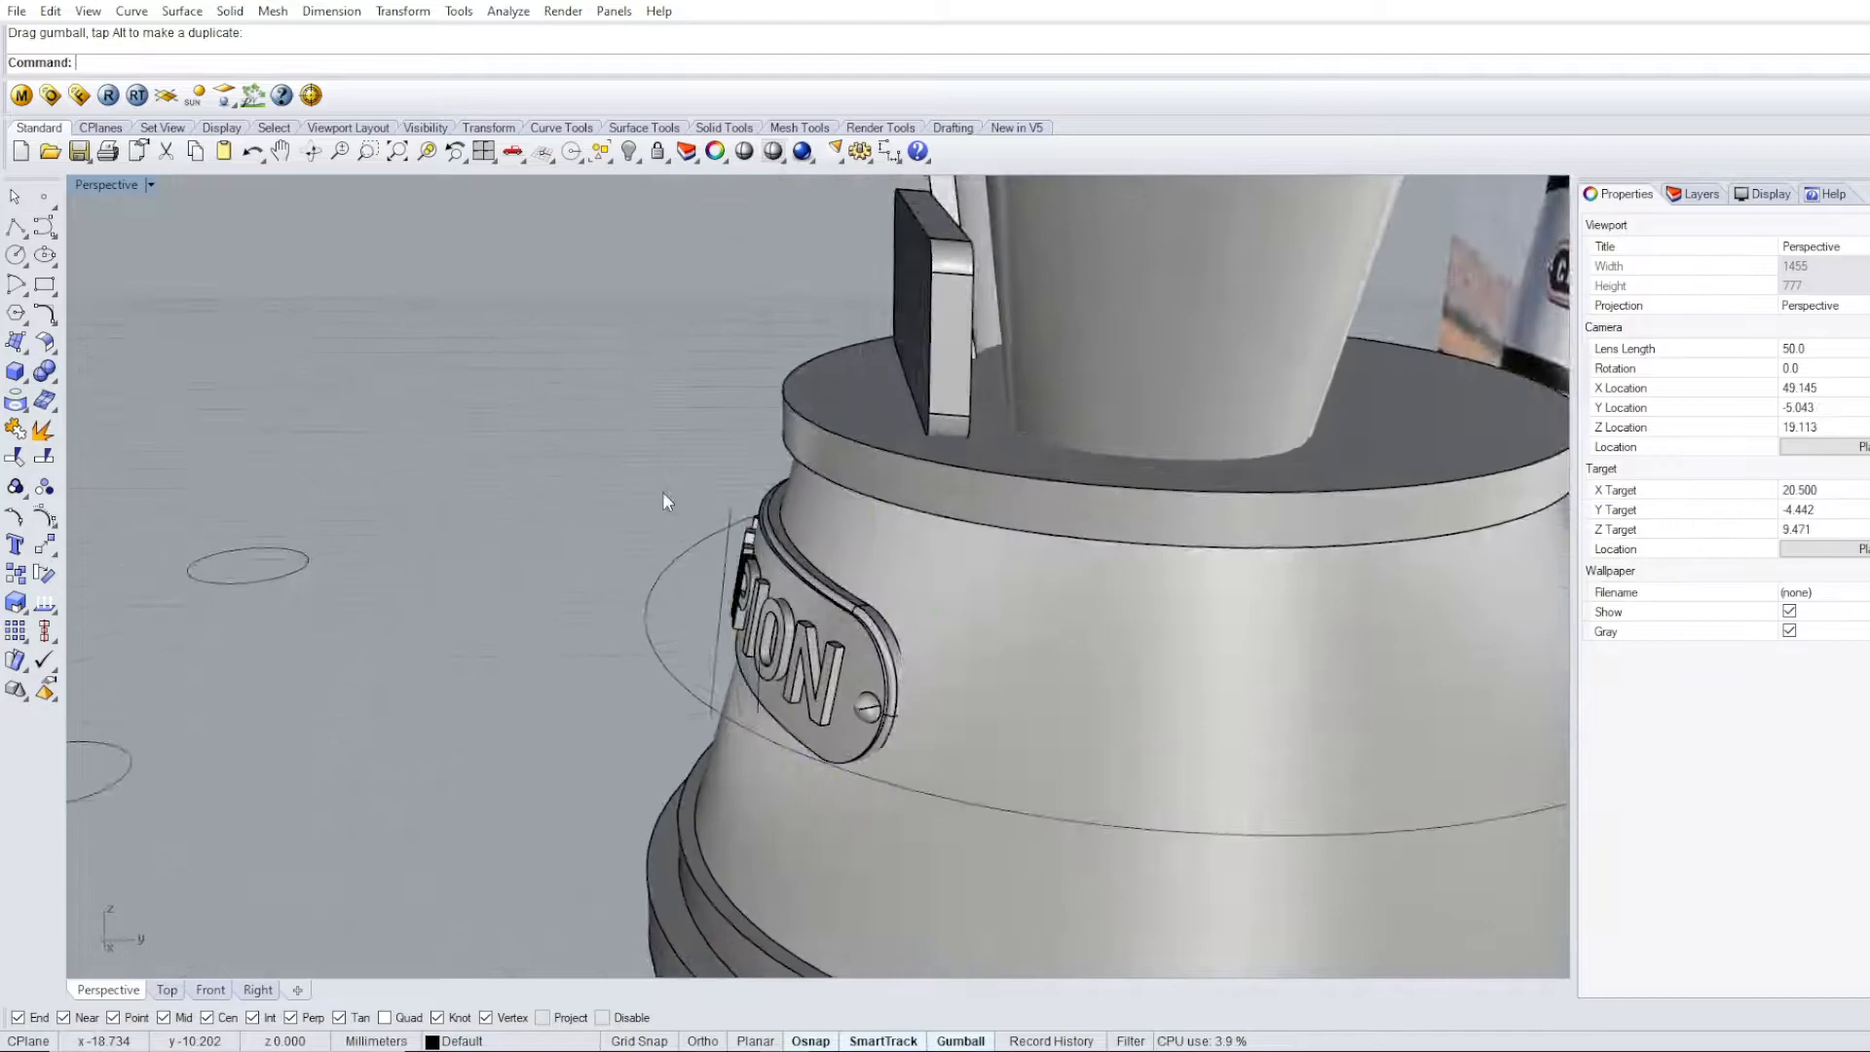
pyautogui.click(799, 663)
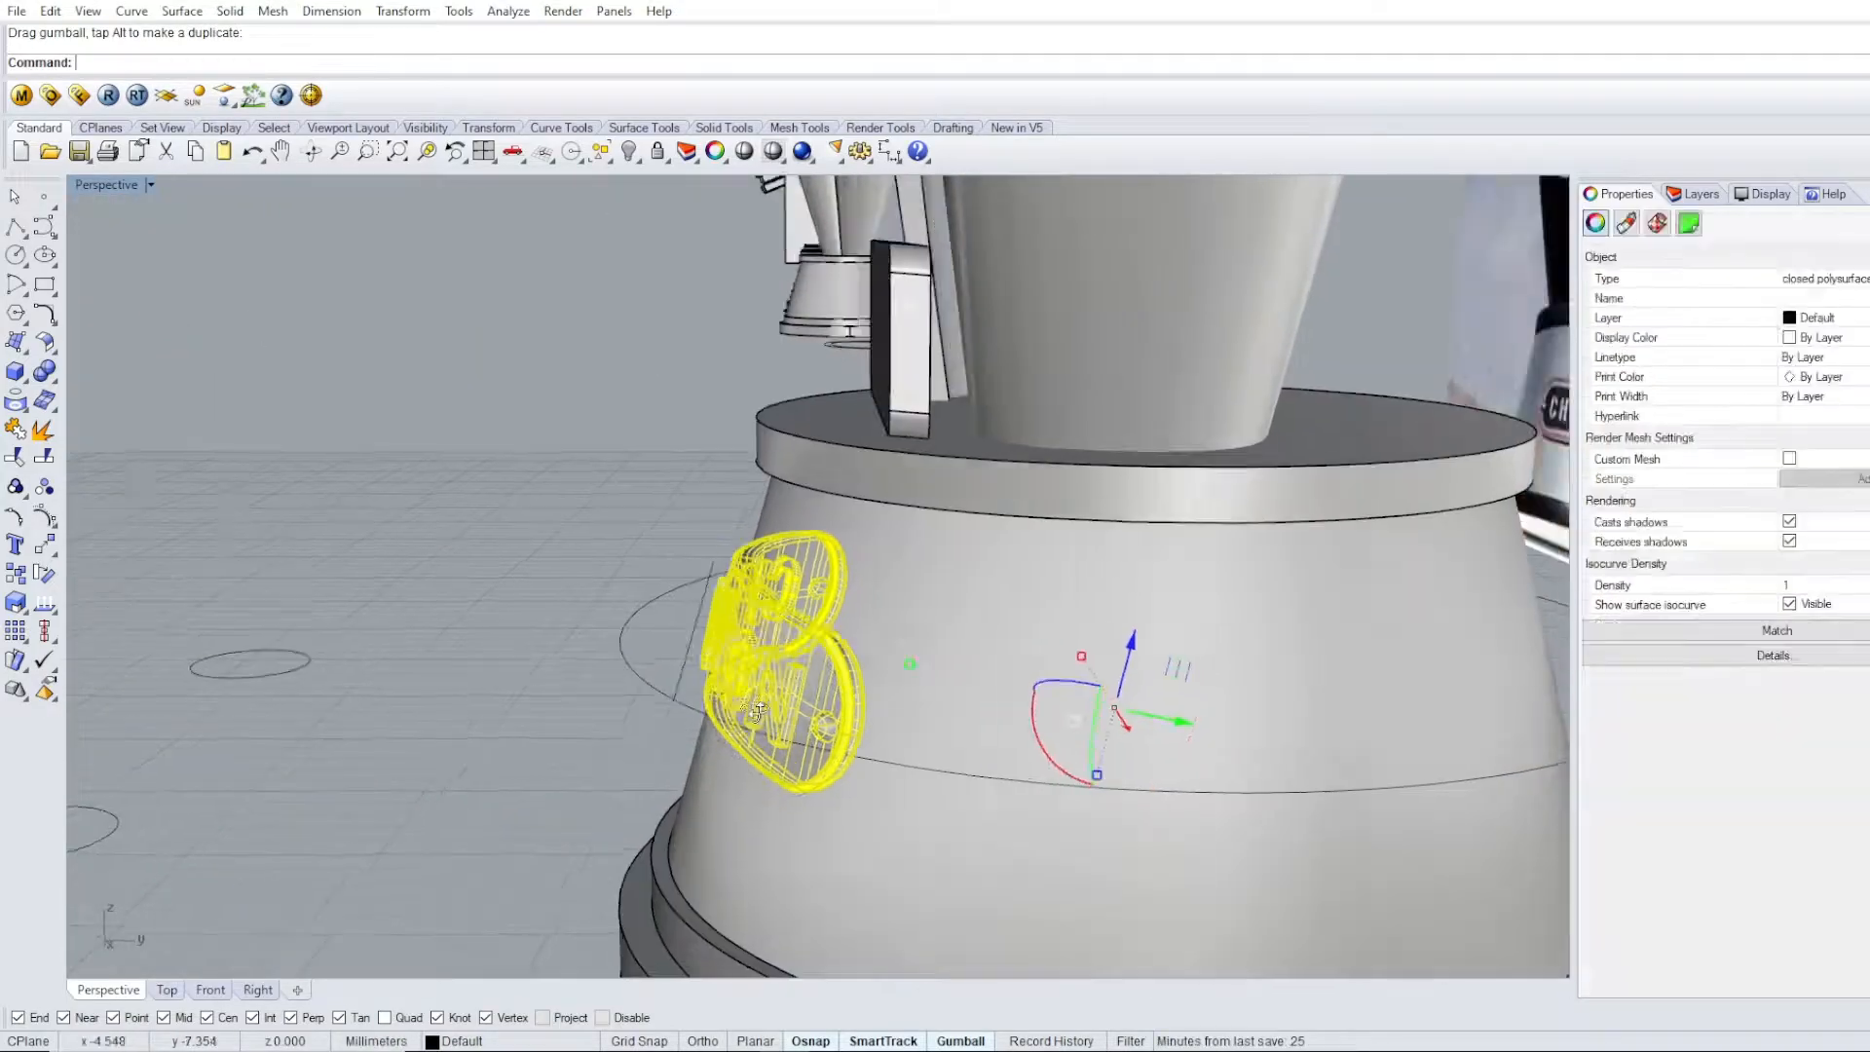